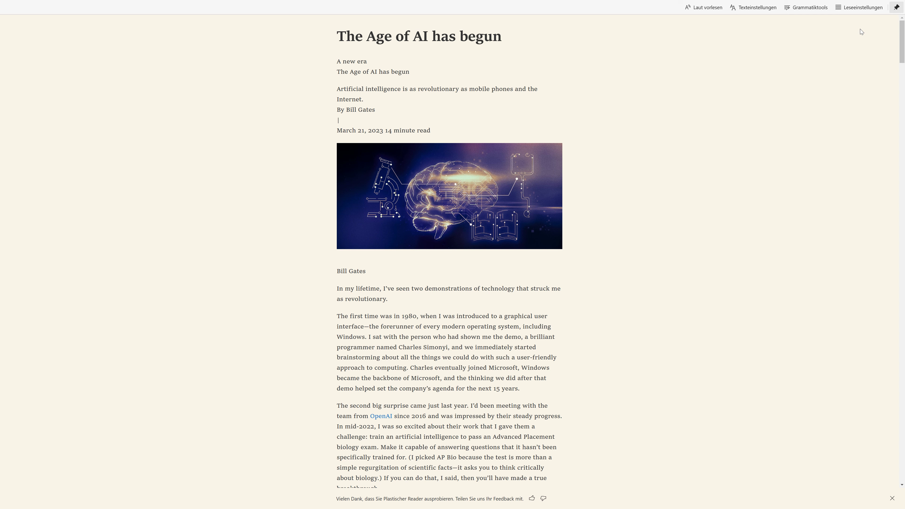
pyautogui.moveTo(839, 42)
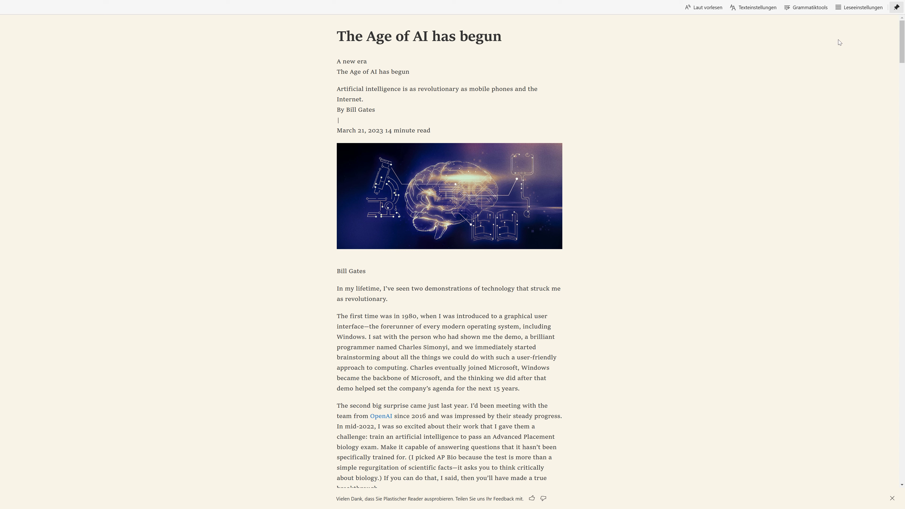
pyautogui.moveTo(476, 110)
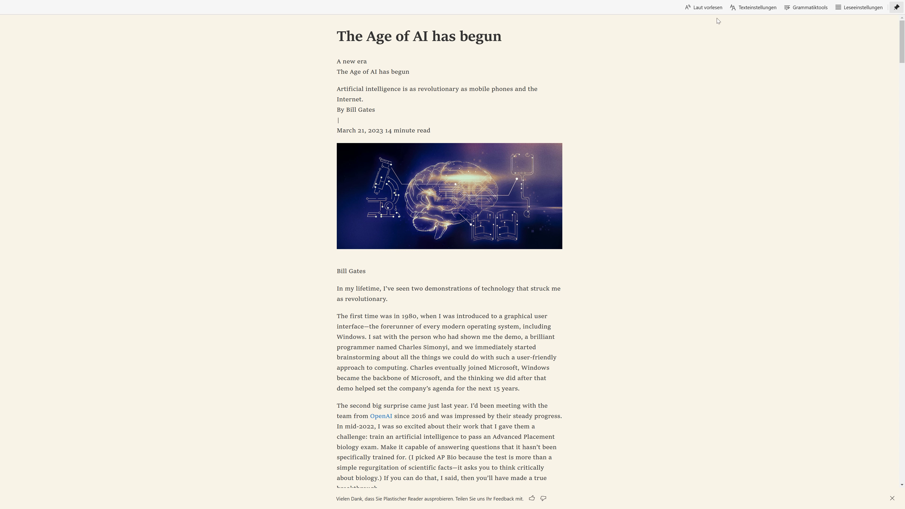
pyautogui.moveTo(694, 30)
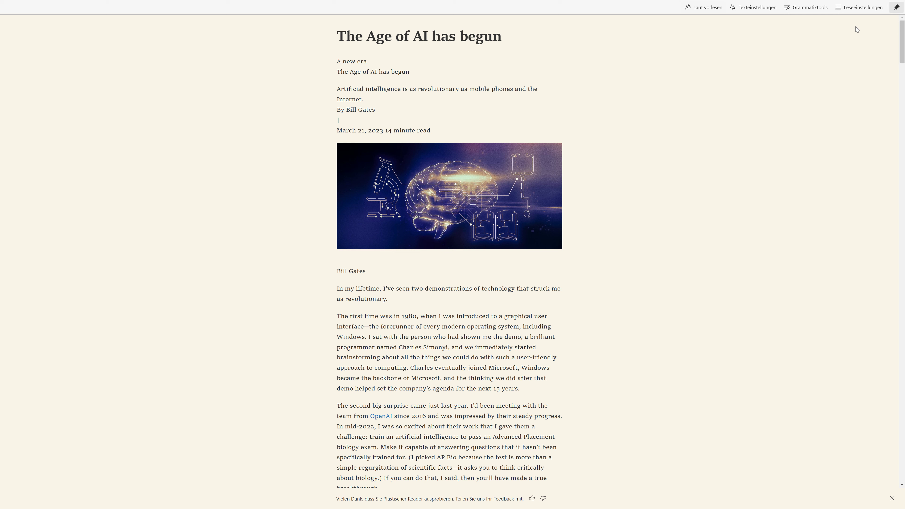
pyautogui.moveTo(856, 27)
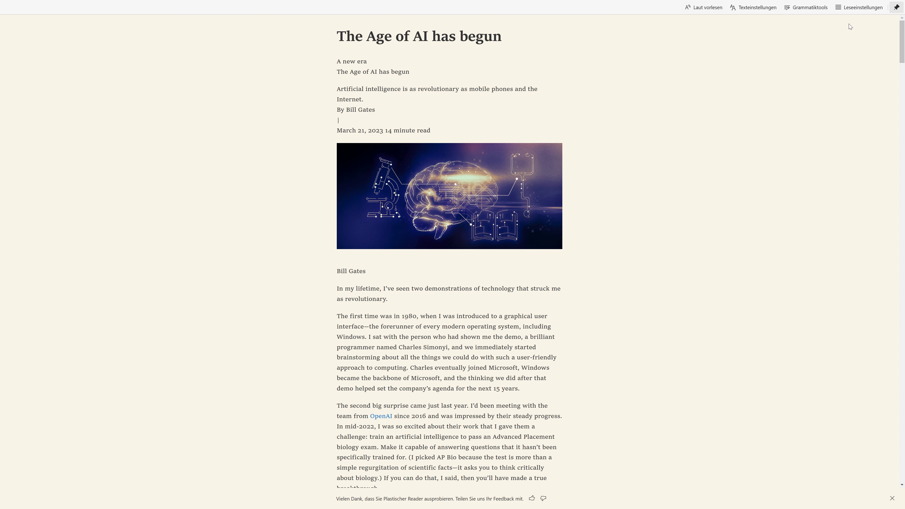
pyautogui.moveTo(849, 11)
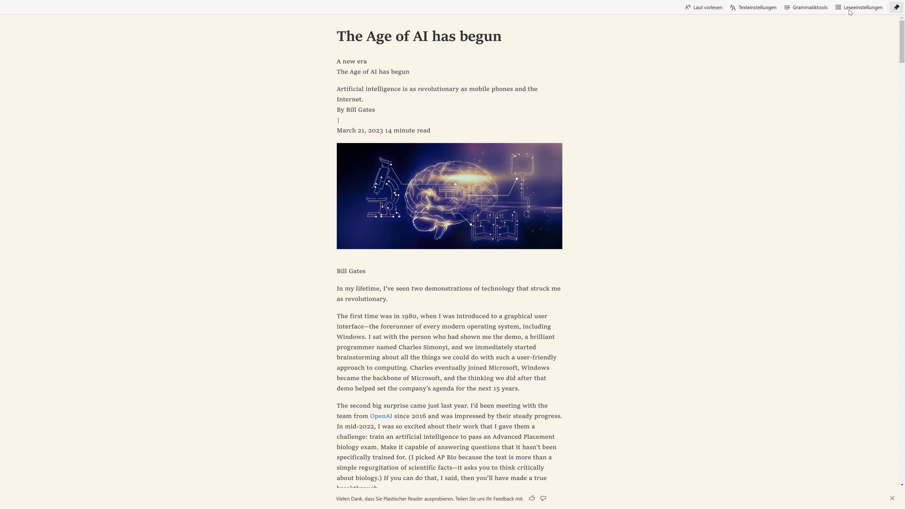
pyautogui.moveTo(848, 27)
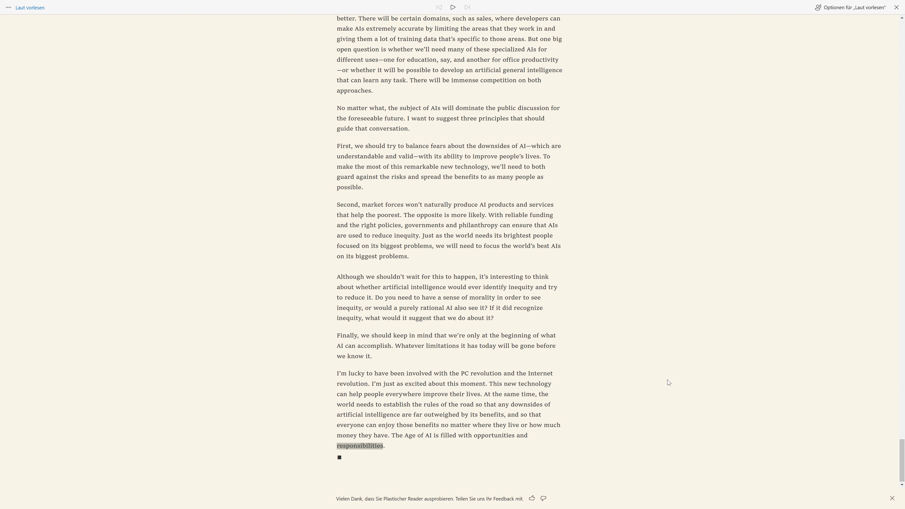
pyautogui.moveTo(671, 380)
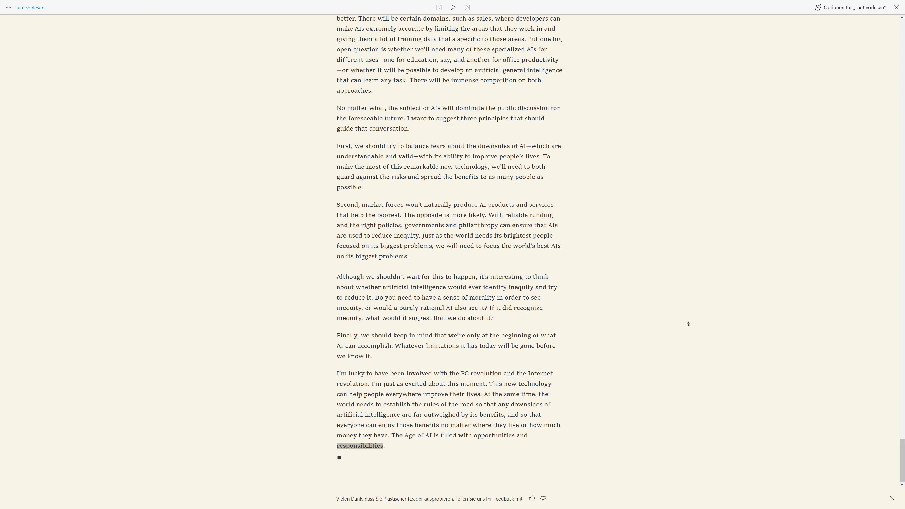
pyautogui.moveTo(694, 301)
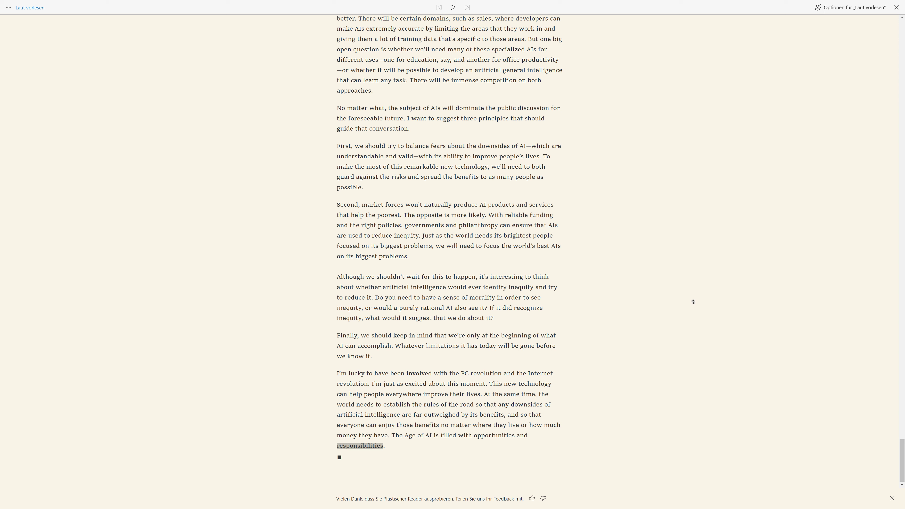
pyautogui.moveTo(693, 298)
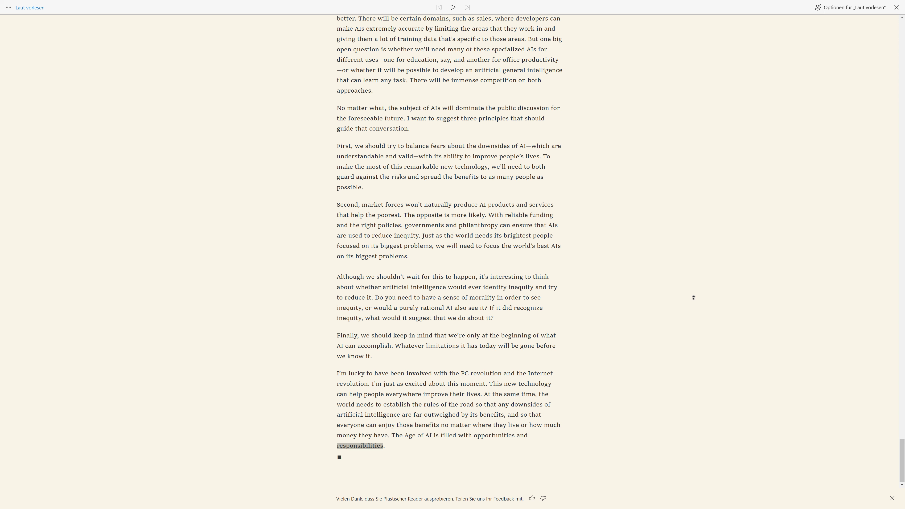
pyautogui.moveTo(687, 160)
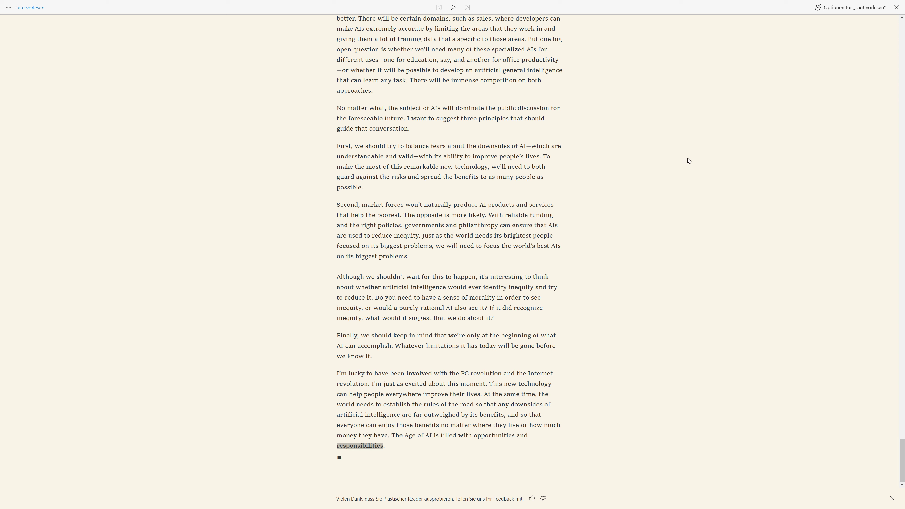
pyautogui.moveTo(674, 148)
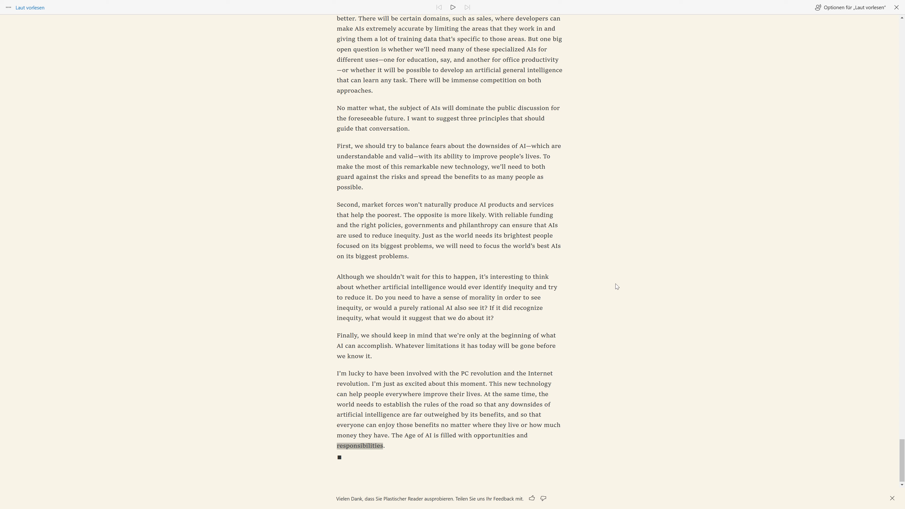
pyautogui.moveTo(469, 344)
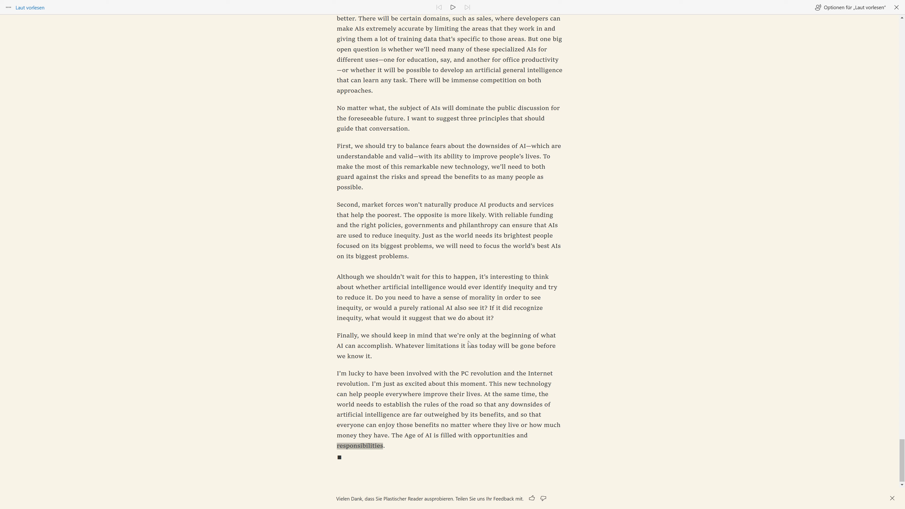
pyautogui.moveTo(613, 363)
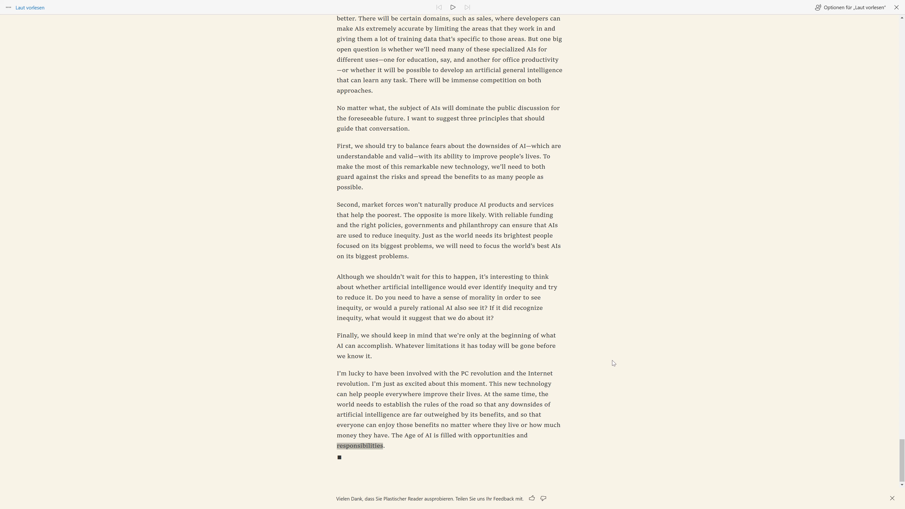
pyautogui.moveTo(597, 357)
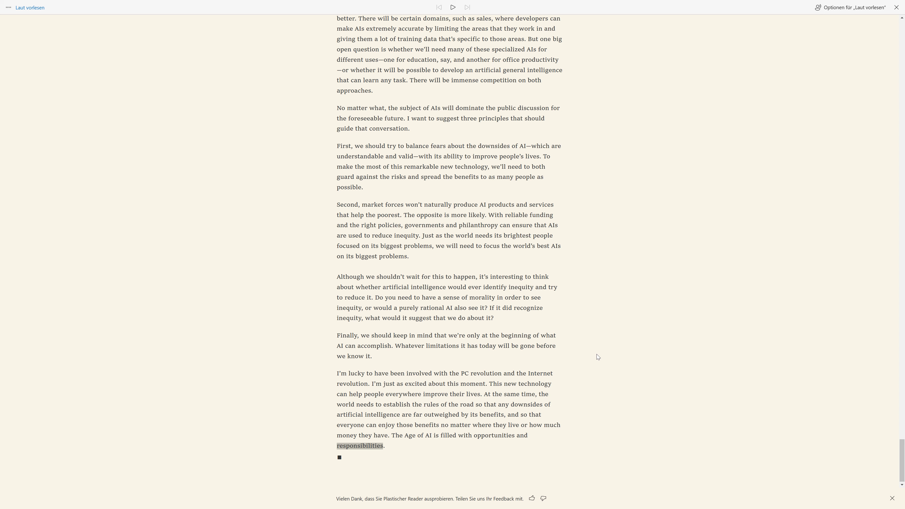
pyautogui.moveTo(659, 301)
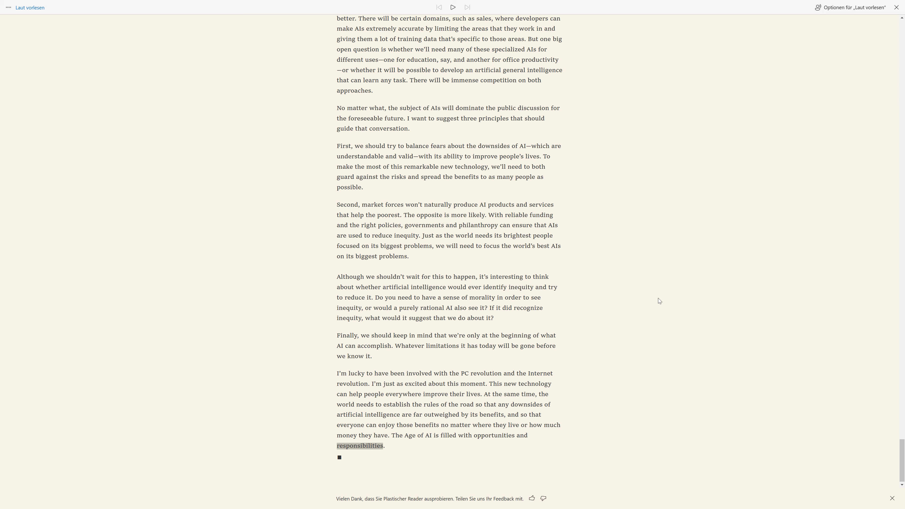
pyautogui.moveTo(653, 290)
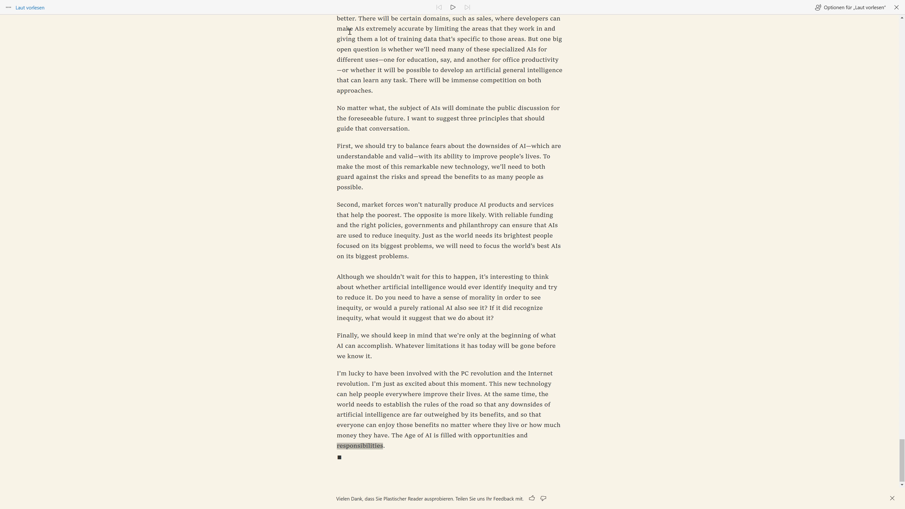
pyautogui.moveTo(435, 36)
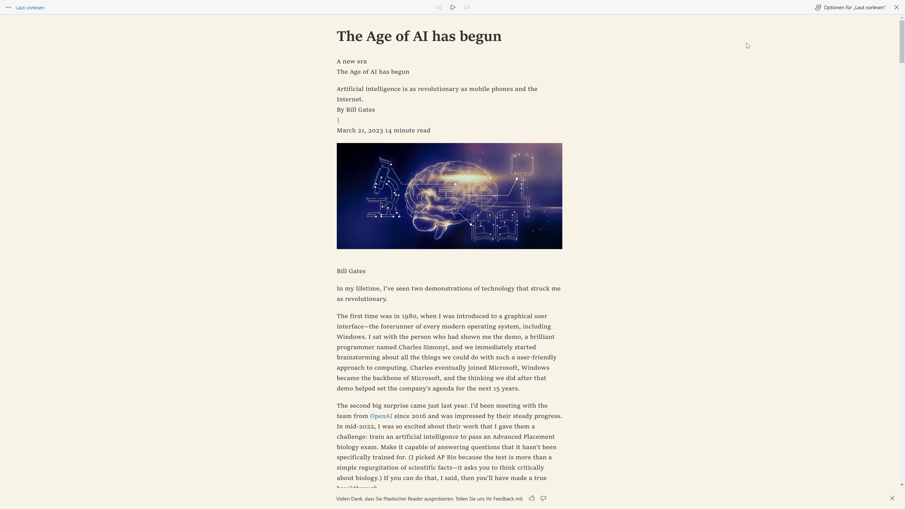
pyautogui.moveTo(747, 92)
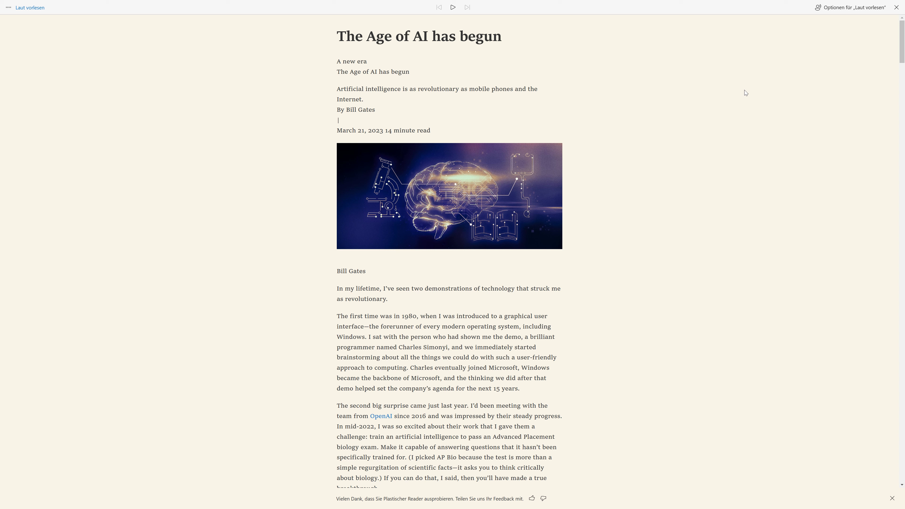
pyautogui.moveTo(775, 69)
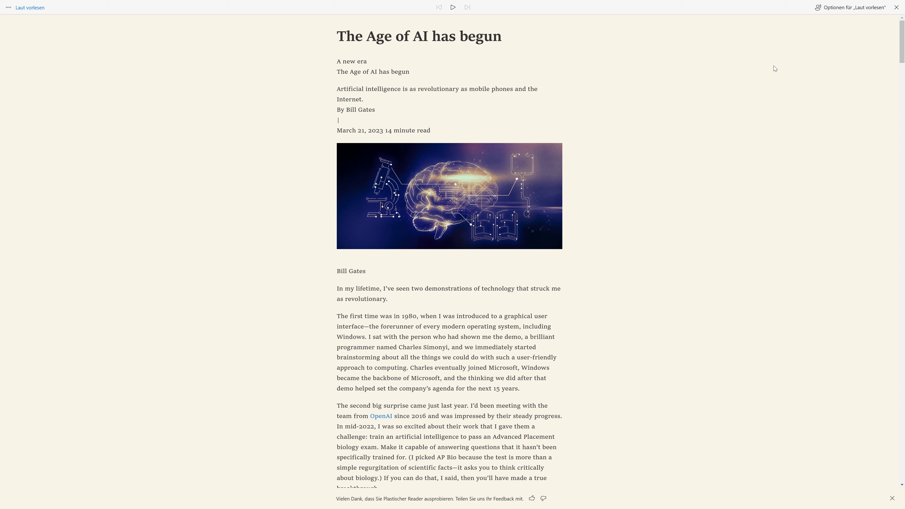
pyautogui.moveTo(840, 39)
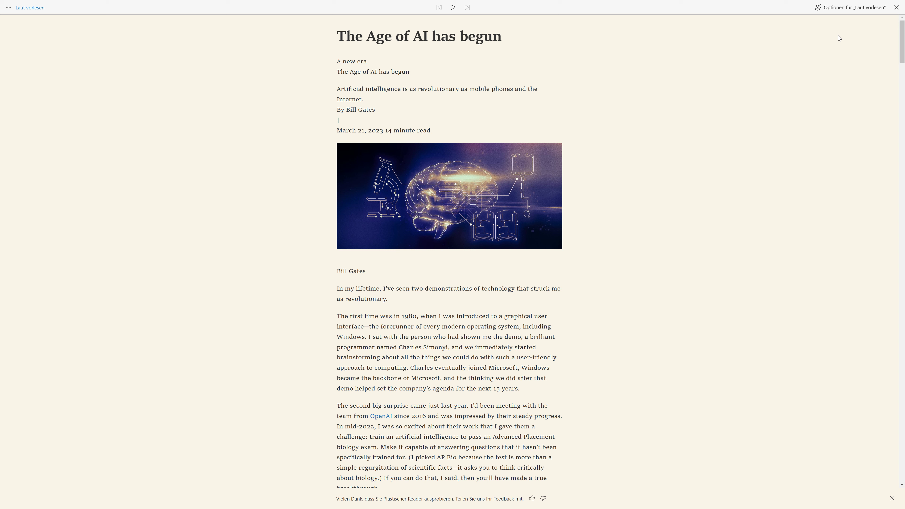